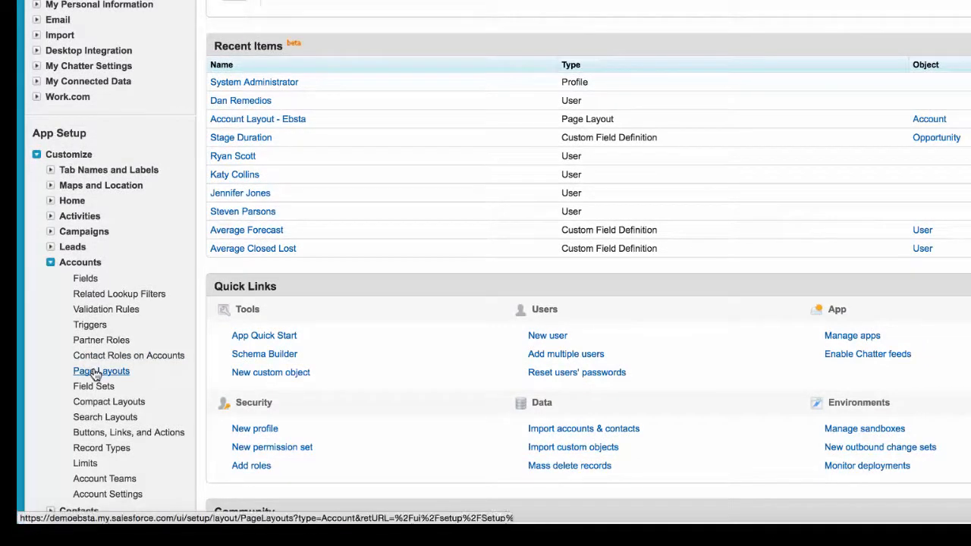
- Edit the 'Account Layout - Ebsta' page layout with the Visualforce Pages palette selected
{"action": "left_click", "coordinate": [100, 372]}
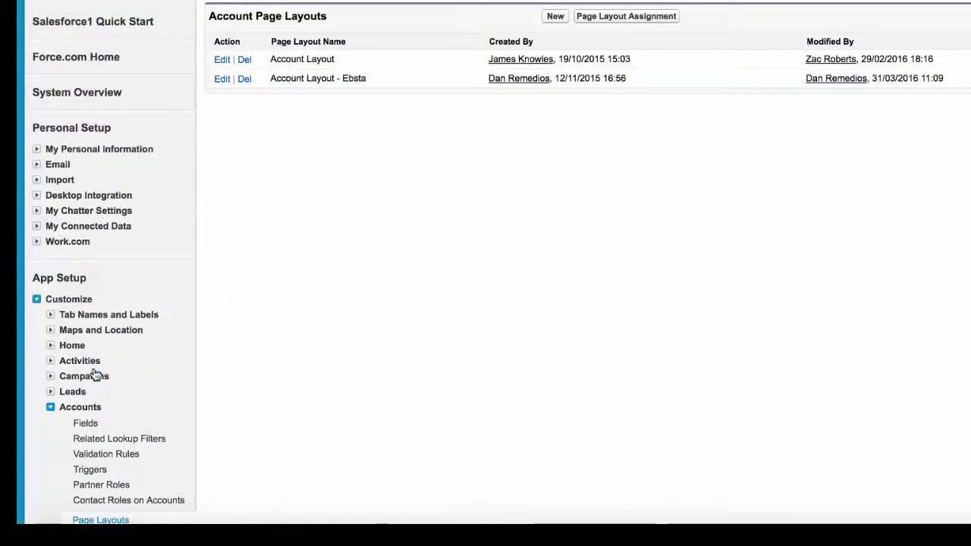
{"action": "mouse_move", "coordinate": [143, 204]}
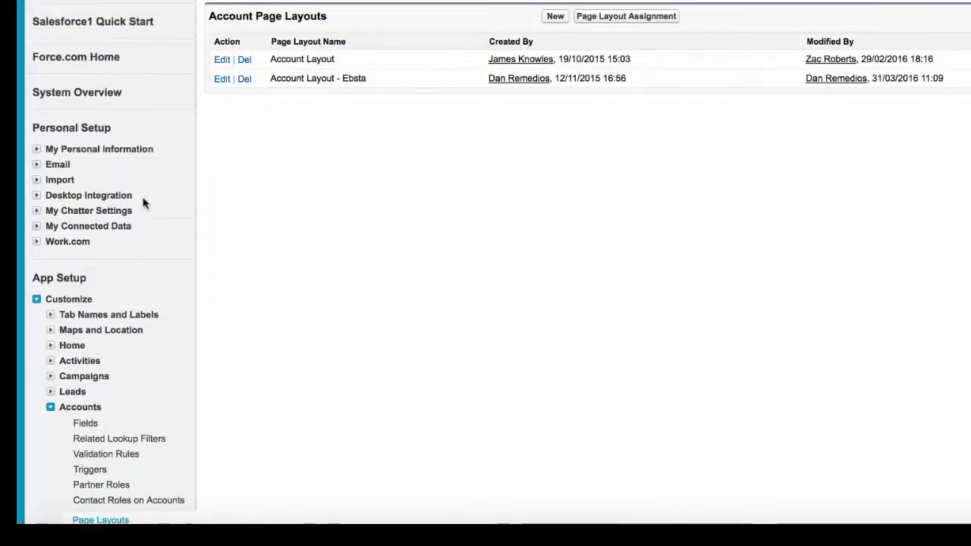
{"action": "left_click", "coordinate": [221, 79]}
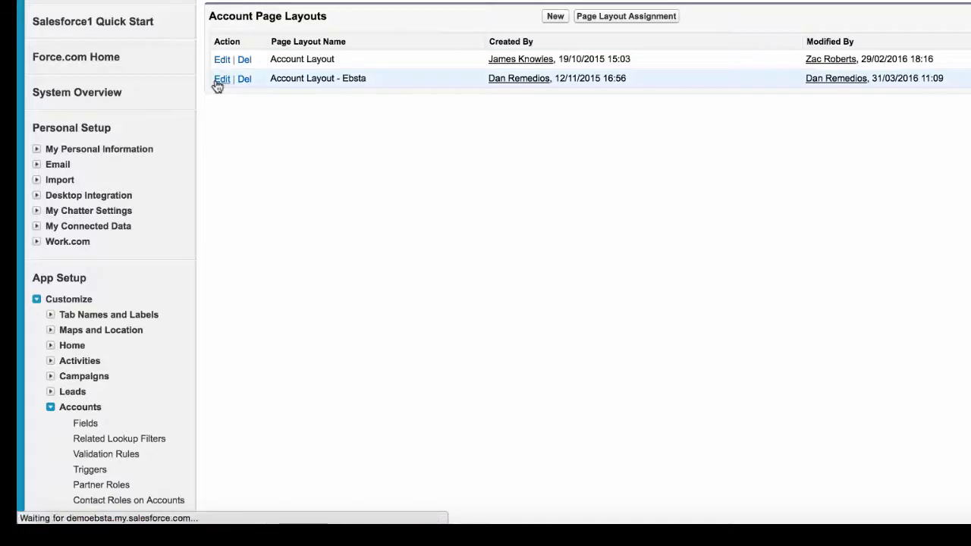
{"action": "left_click", "coordinate": [222, 79]}
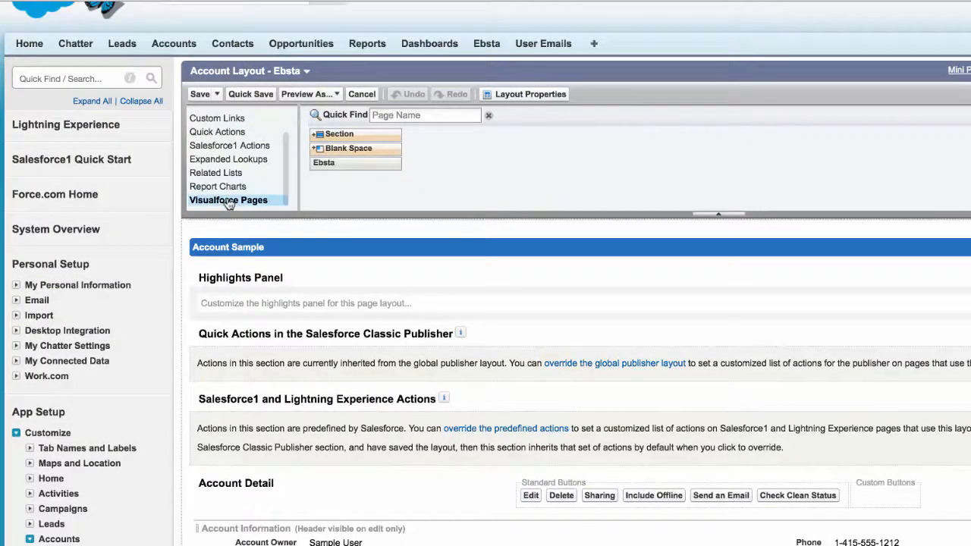
- Add a 1-Column section named 'Ebsta' below Description Information, hidden on the edit page
{"action": "left_click_drag", "start_coordinate": [340, 134], "coordinate": [452, 237]}
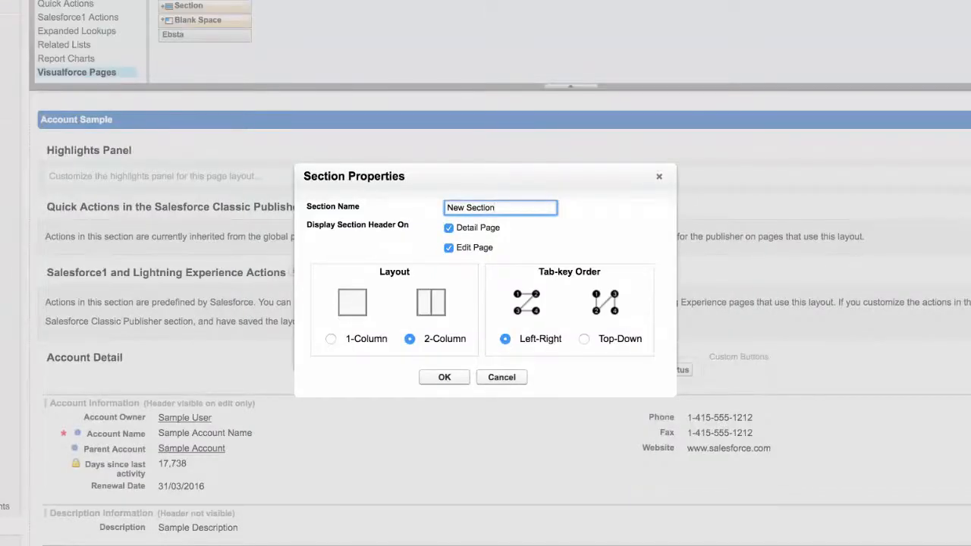
{"action": "type", "text": "Ebsta"}
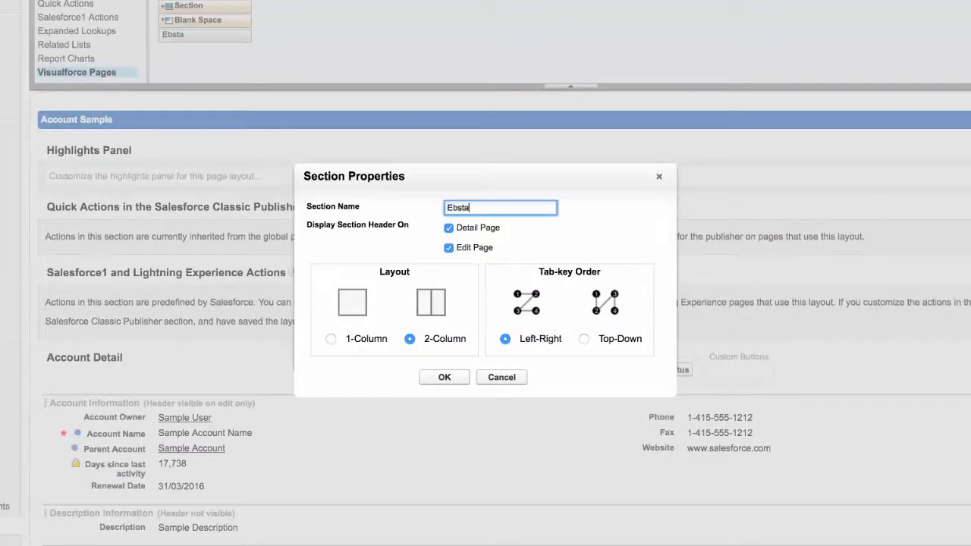
{"action": "left_click", "coordinate": [449, 248]}
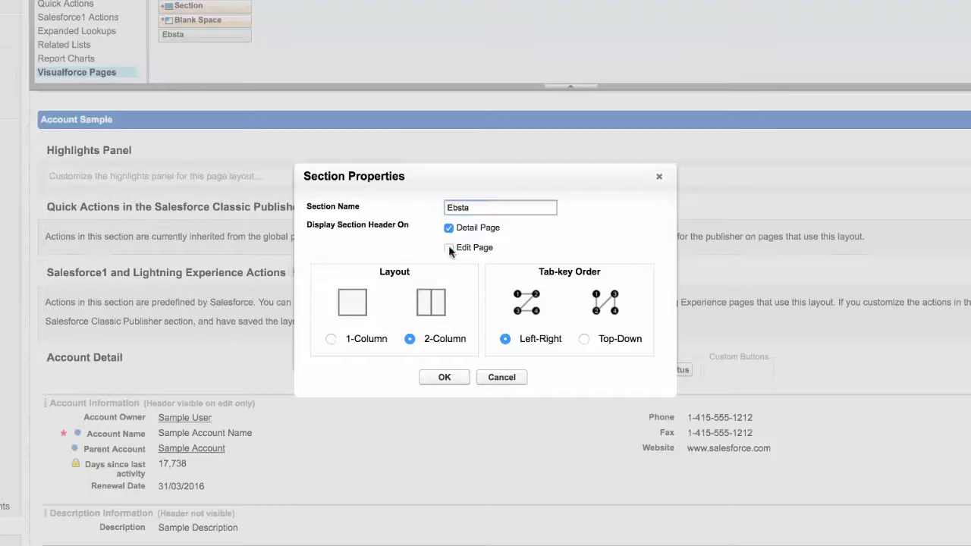
{"action": "left_click", "coordinate": [331, 340]}
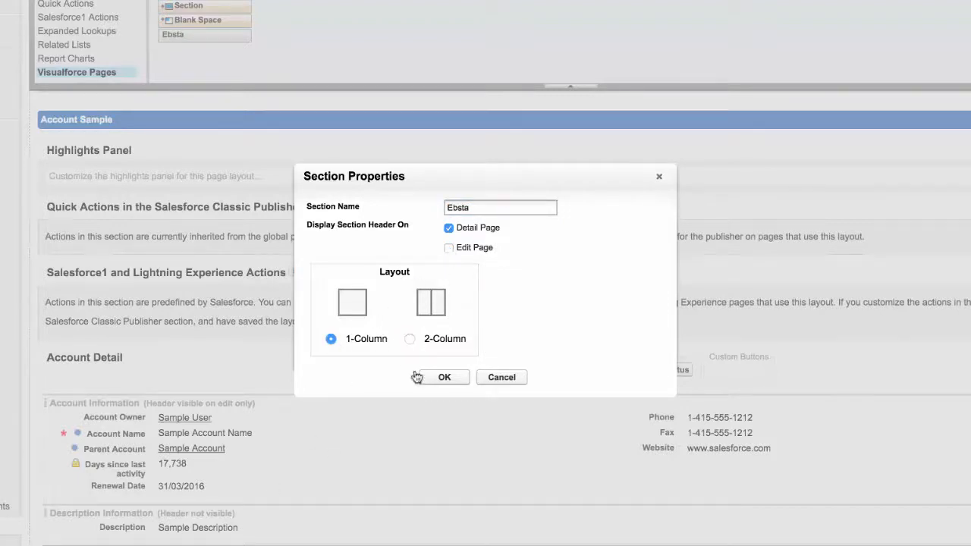
{"action": "left_click", "coordinate": [443, 376]}
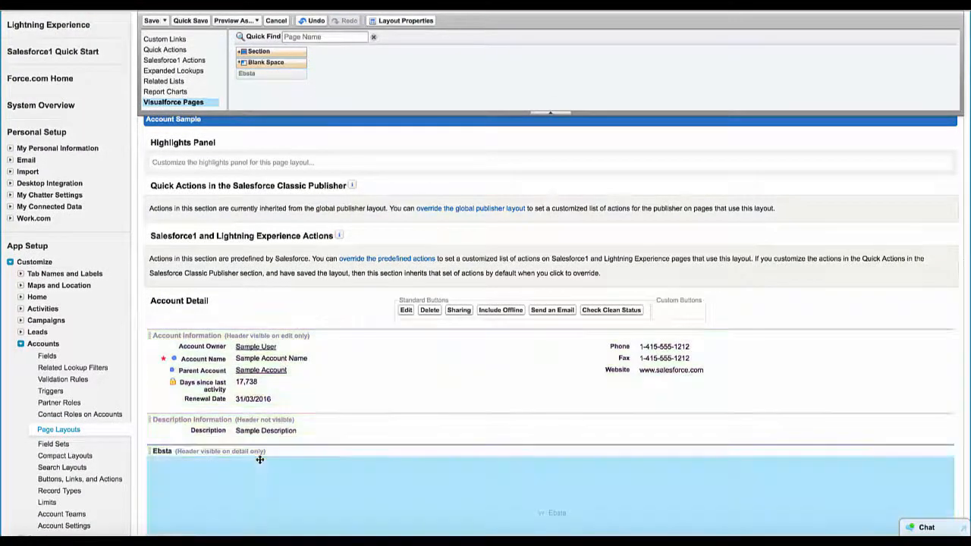
- Place the Ebsta Visualforce page in the section with height 400 and scrollbars shown
{"action": "scroll", "scroll_direction": "down", "scroll_amount": 3}
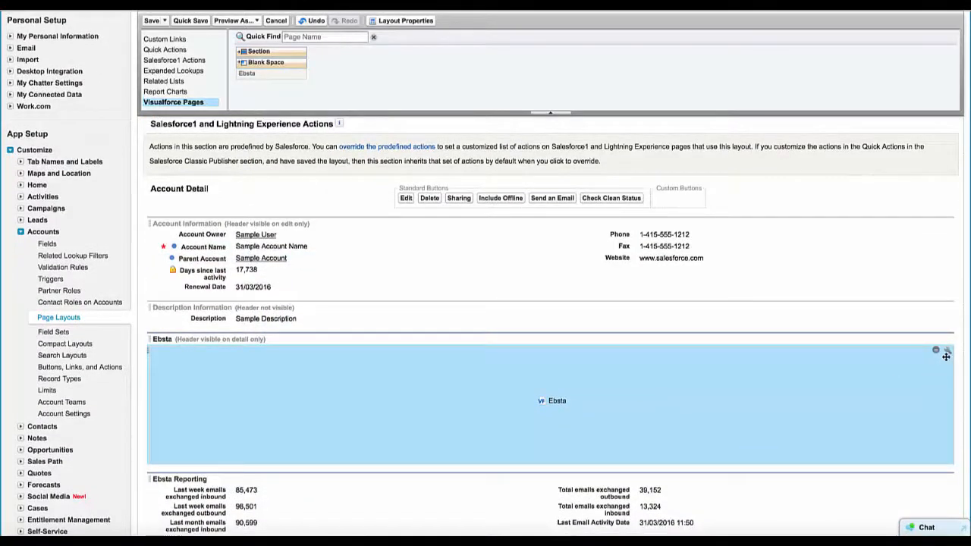
{"action": "left_click", "coordinate": [948, 356]}
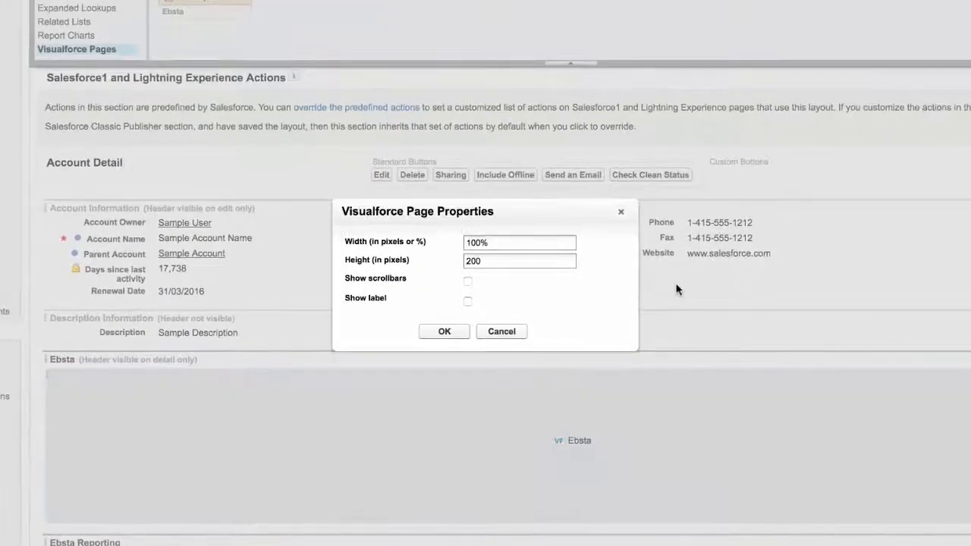
{"action": "left_click", "coordinate": [519, 261]}
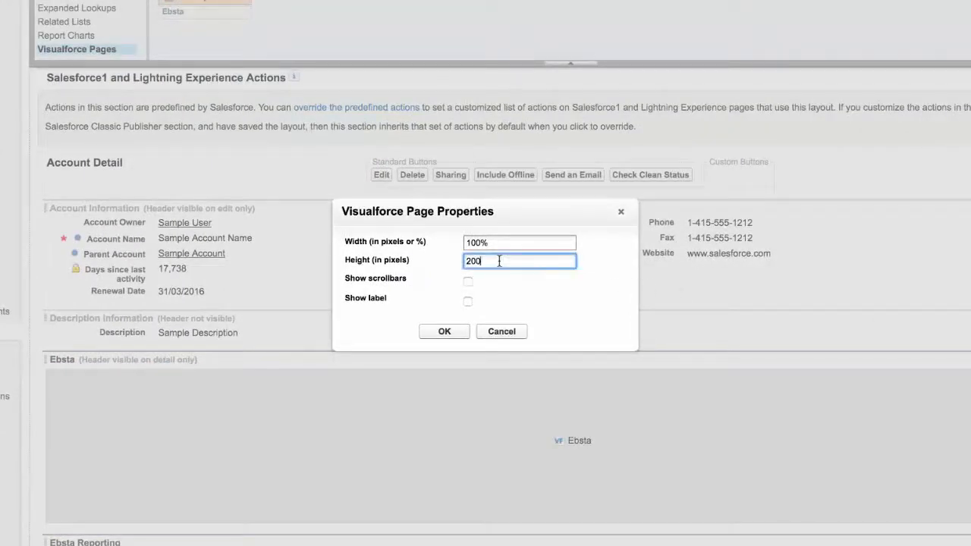
{"action": "type", "text": "400"}
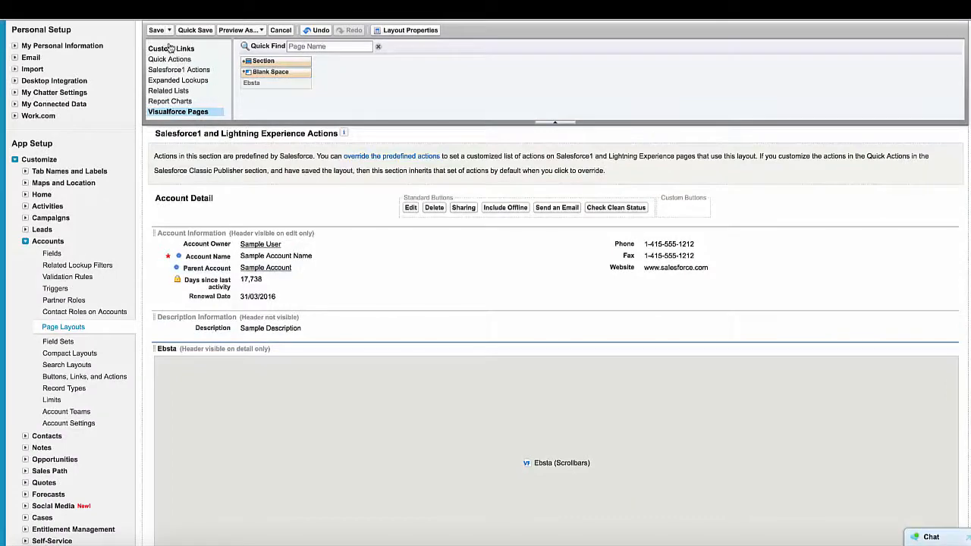
- Save the account layout and return to the Account Page Layout list
{"action": "left_click", "coordinate": [158, 30]}
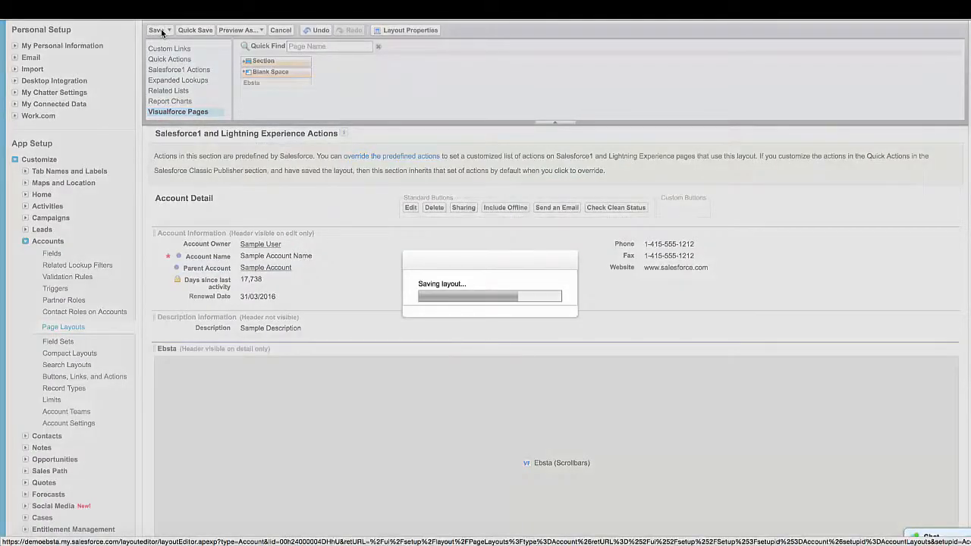
{"action": "left_click", "coordinate": [155, 31]}
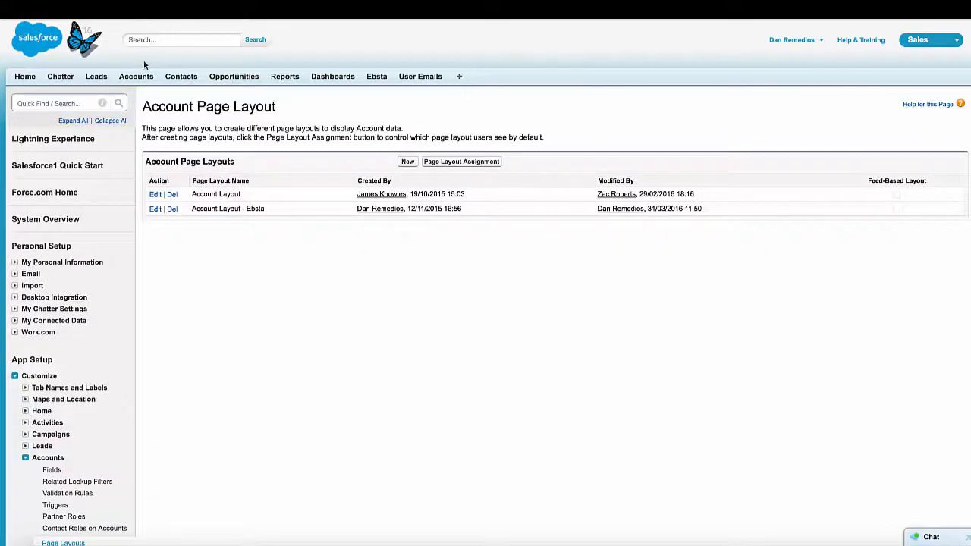
- View the Betts Recruiting account record scrolled to its new Ebsta email section
{"action": "left_click", "coordinate": [136, 76]}
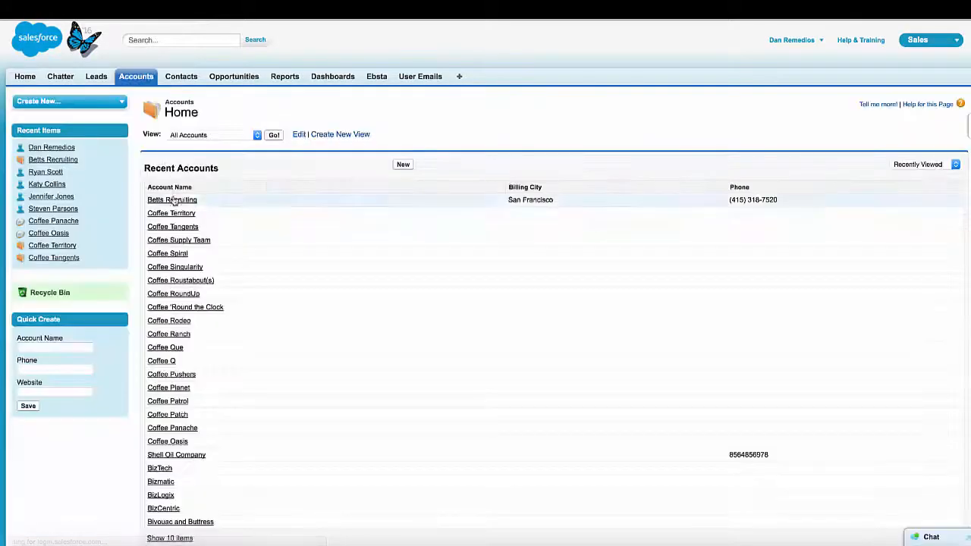
{"action": "left_click", "coordinate": [170, 200]}
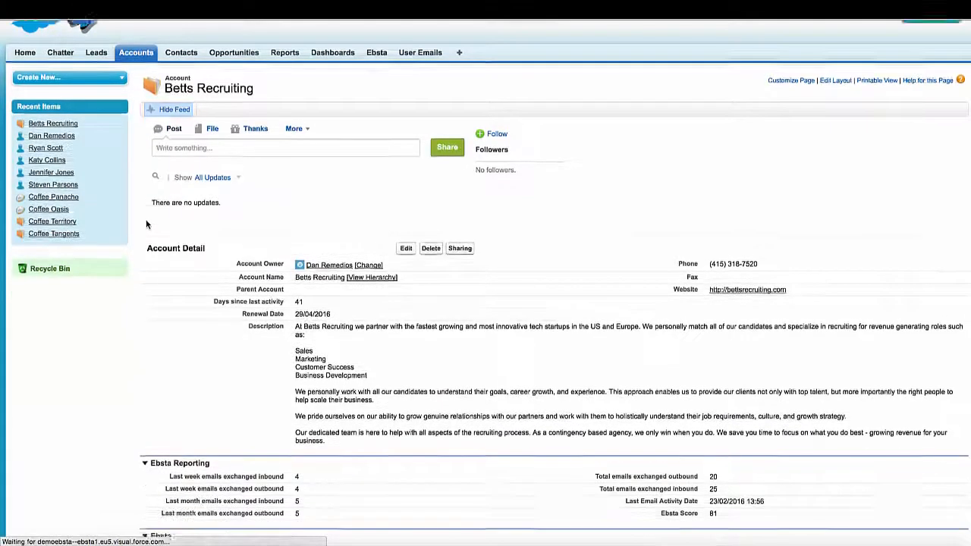
{"action": "scroll", "scroll_direction": "down", "scroll_amount": 3}
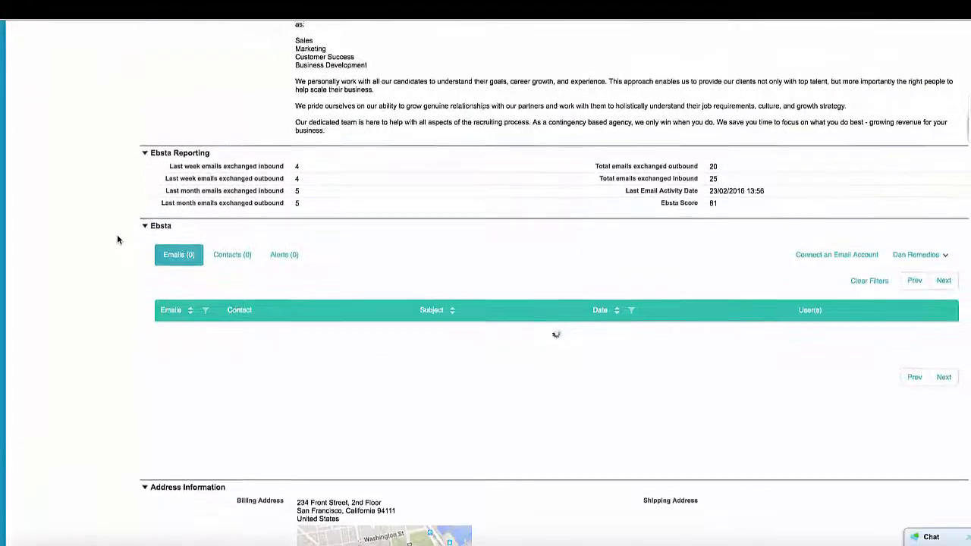